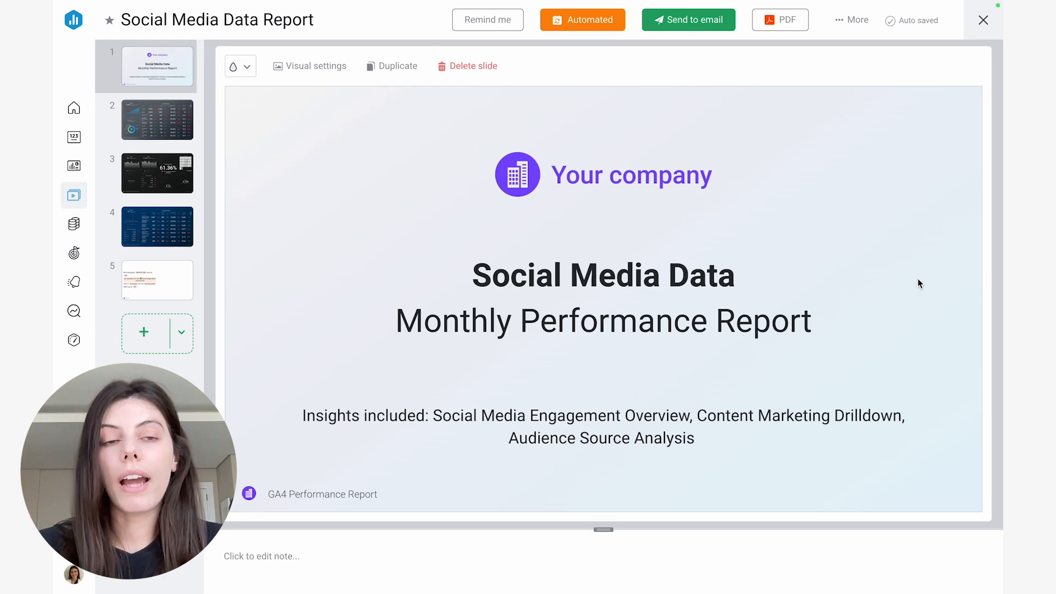
pyautogui.moveTo(901, 280)
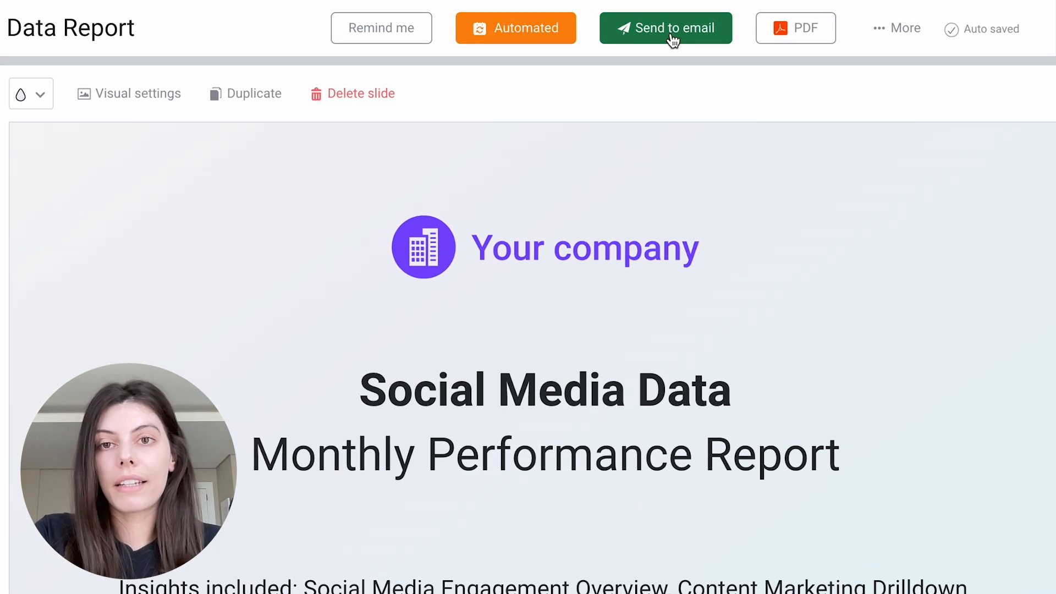
pyautogui.moveTo(698, 222)
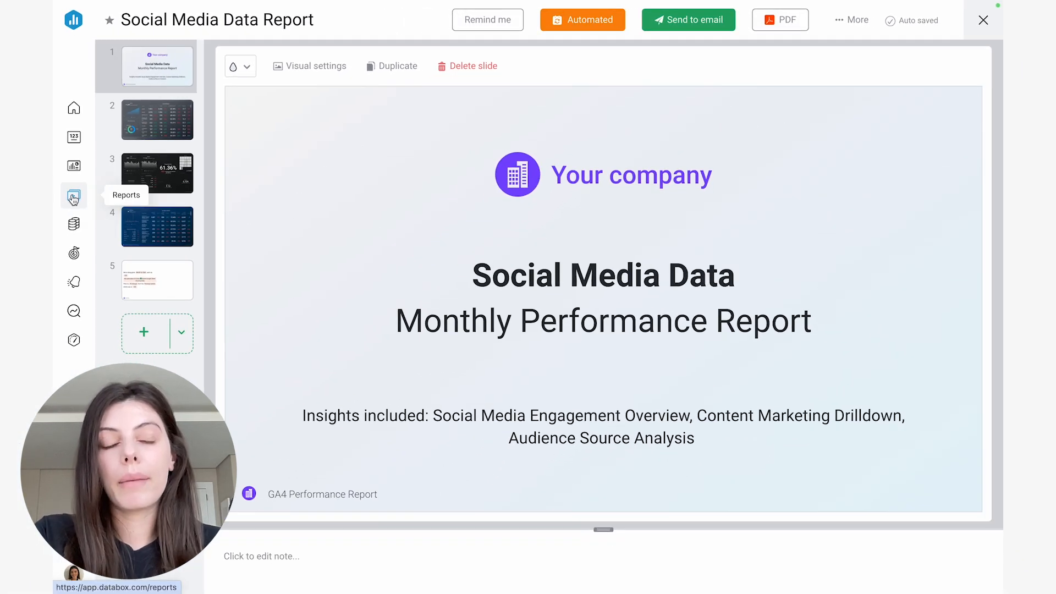
# Return from the Social Media Data Report editor to the Reports overview list
pyautogui.click(73, 195)
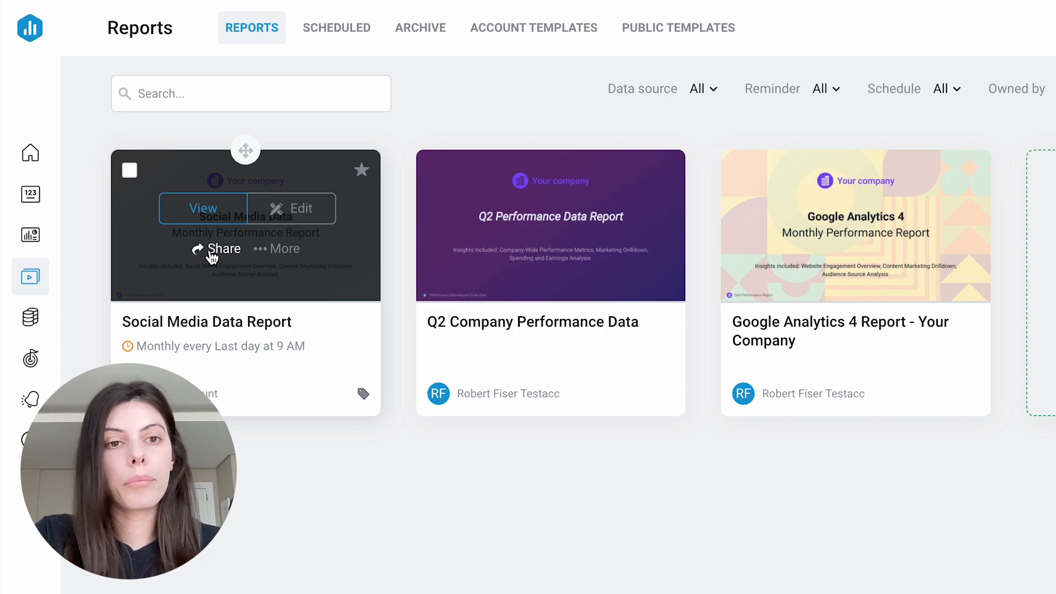
# Enable the public shareable link for the Social Media Data Report
pyautogui.click(225, 249)
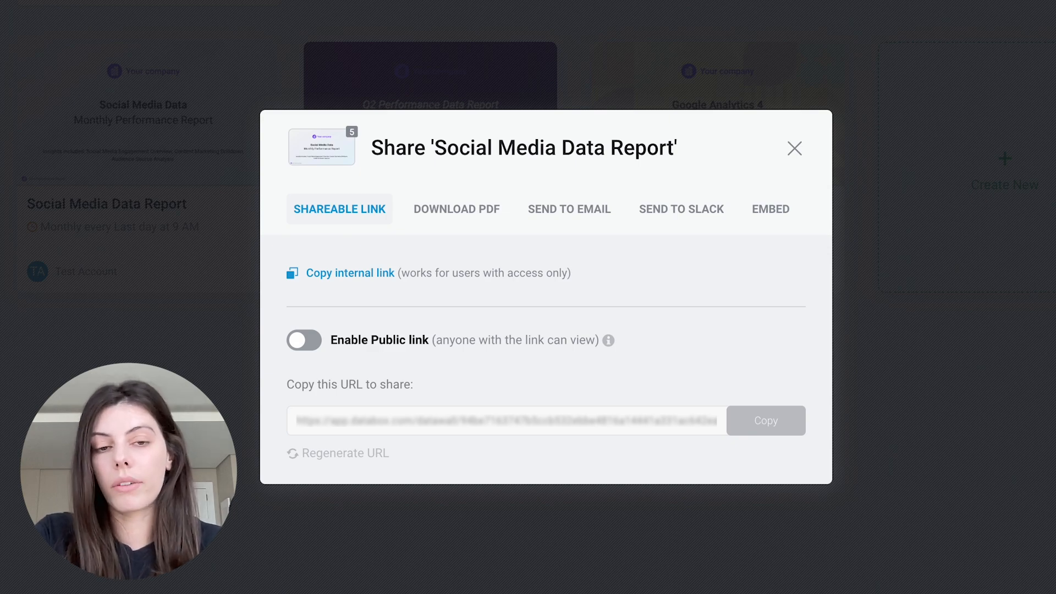
pyautogui.click(304, 340)
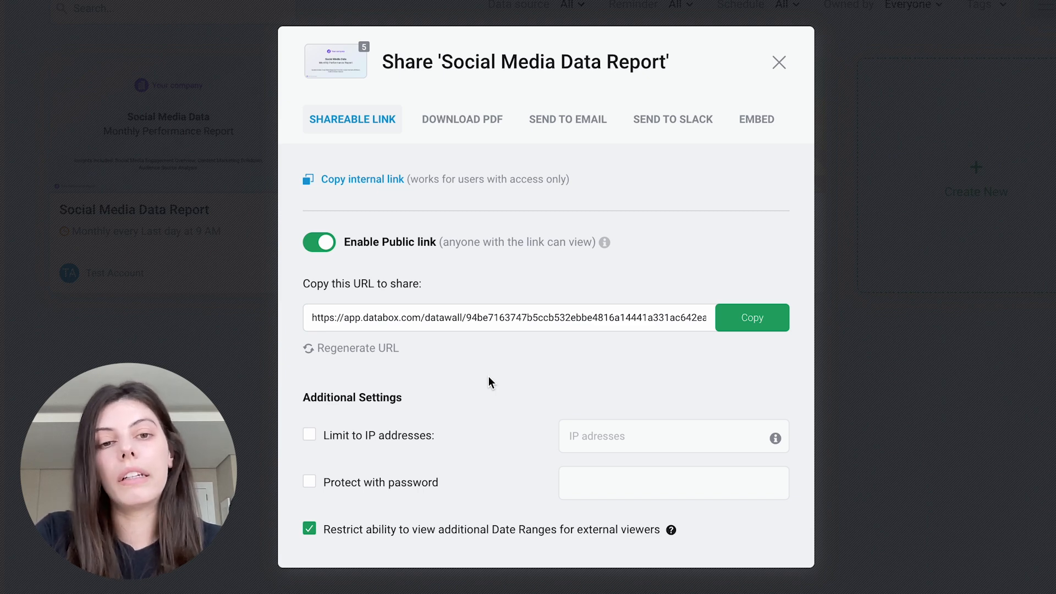
pyautogui.moveTo(285, 205)
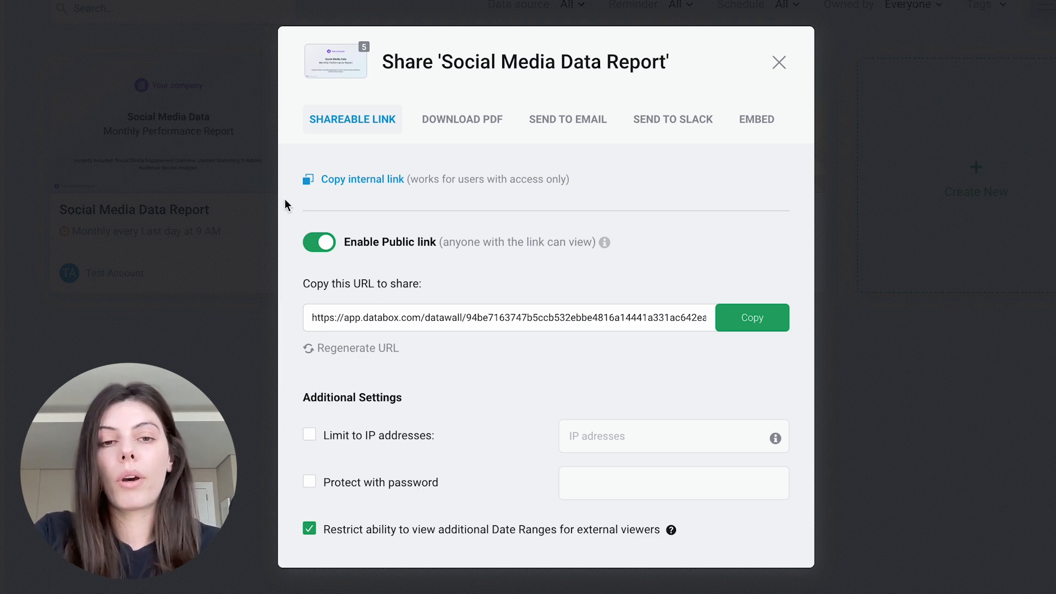
pyautogui.moveTo(548, 279)
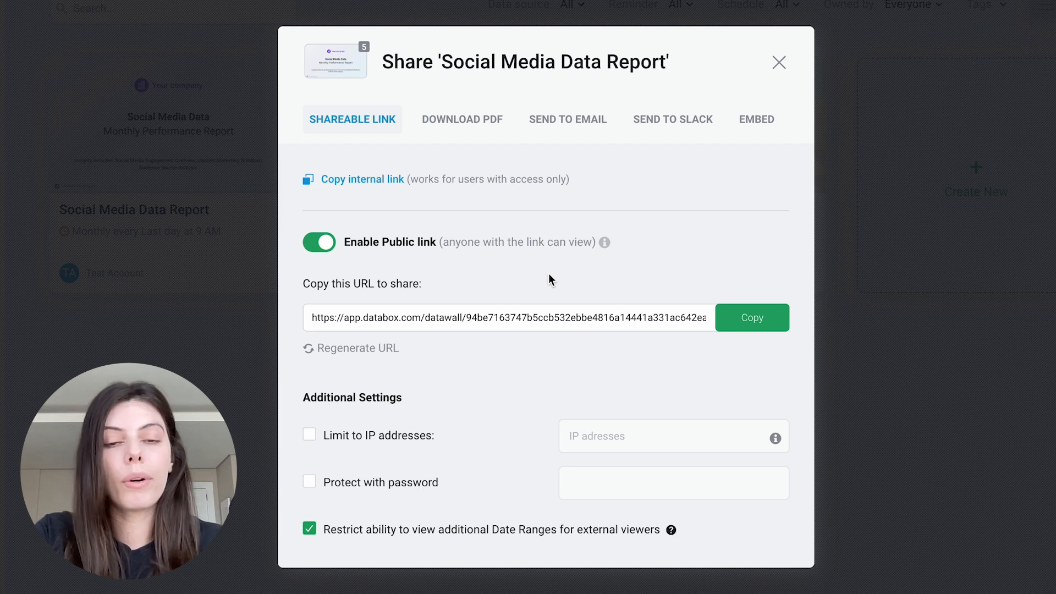
pyautogui.moveTo(501, 418)
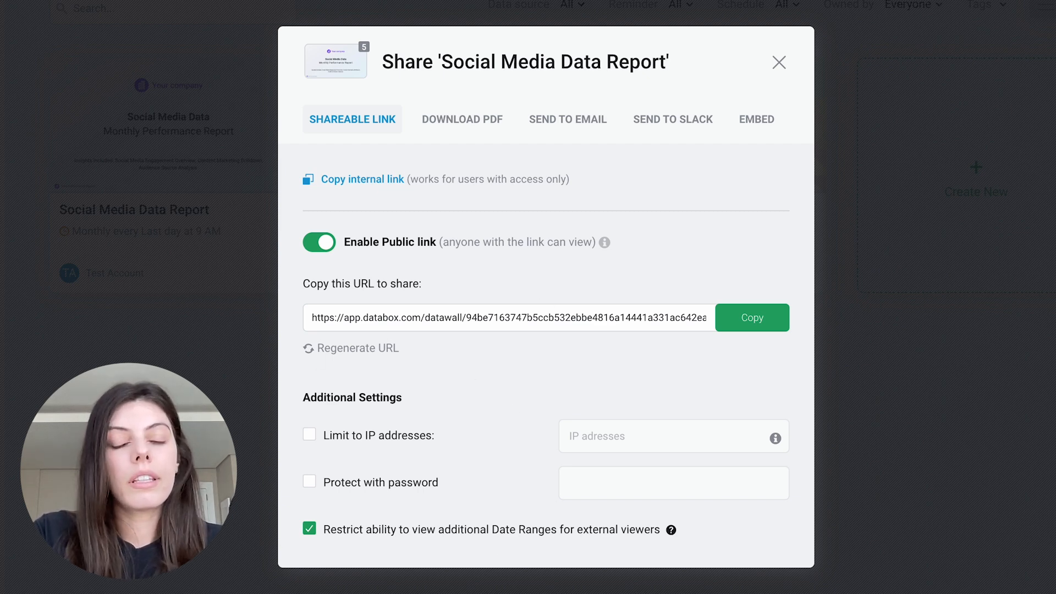
pyautogui.moveTo(464, 381)
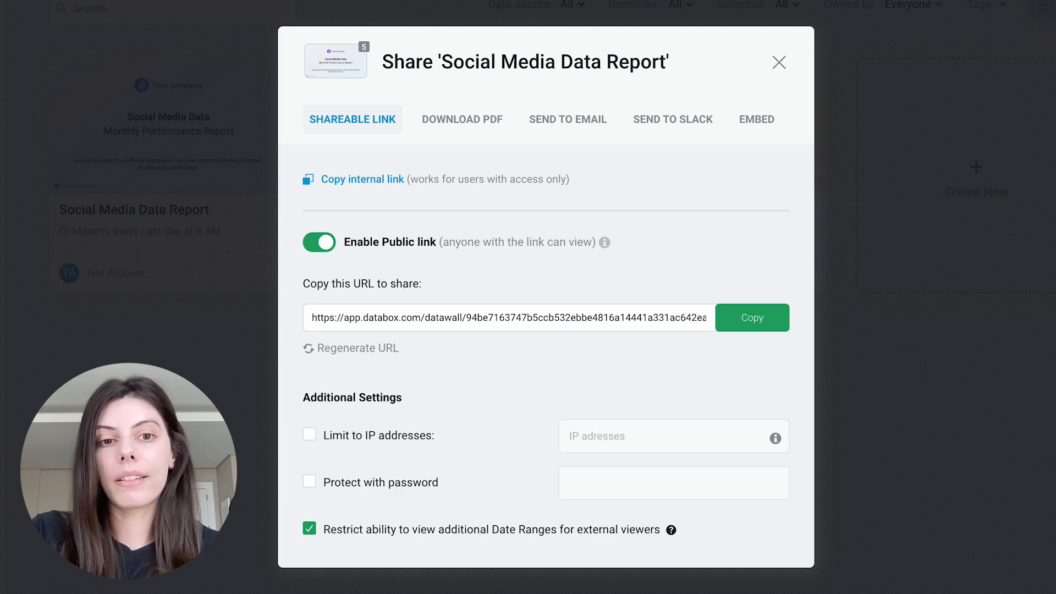
pyautogui.moveTo(633, 388)
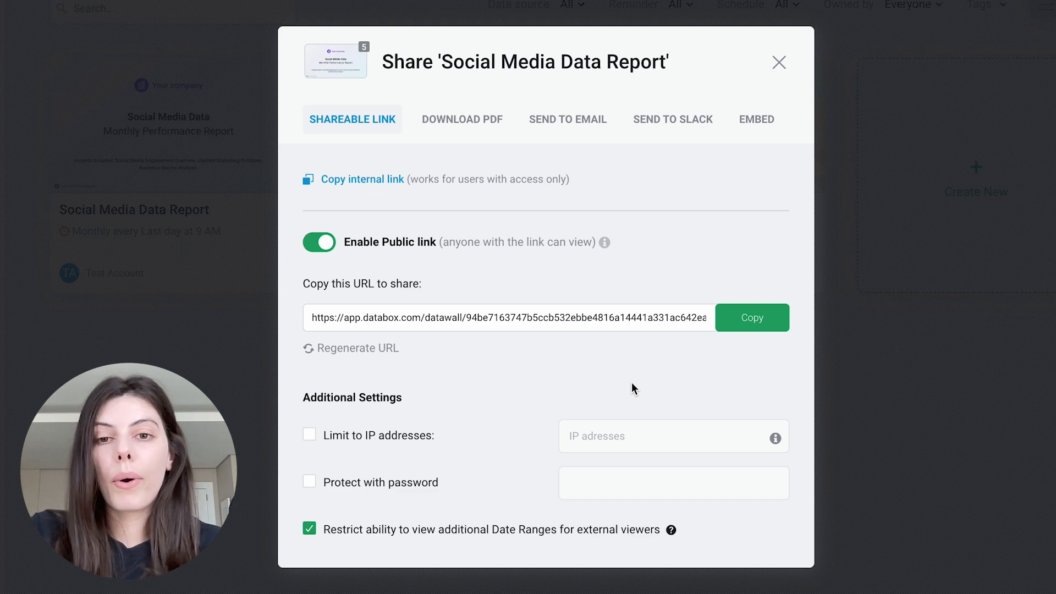
# Copy the report's public URL and load it in a new Chrome tab
pyautogui.click(752, 318)
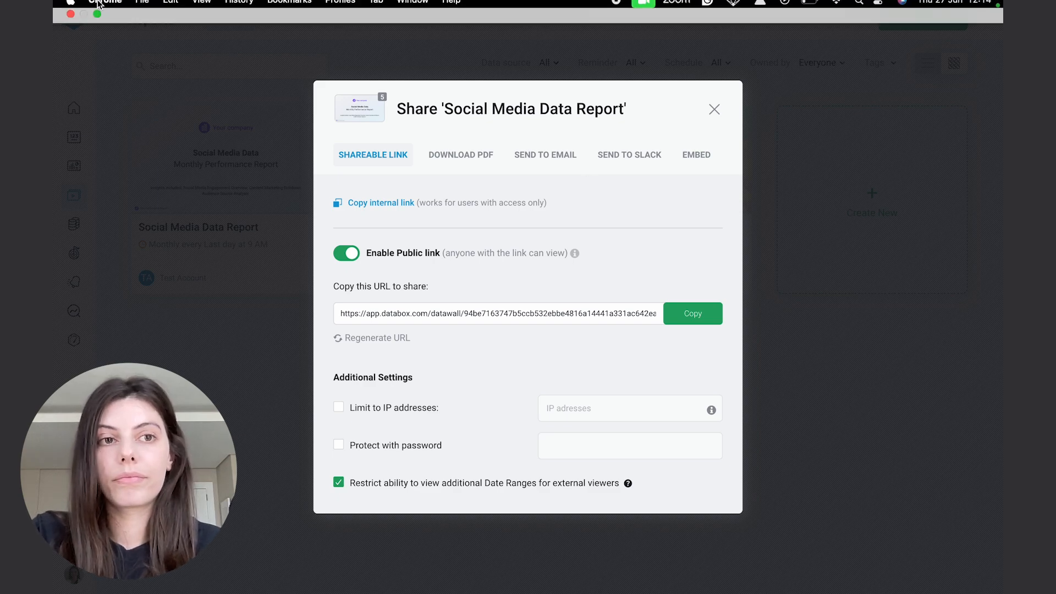
pyautogui.click(439, 29)
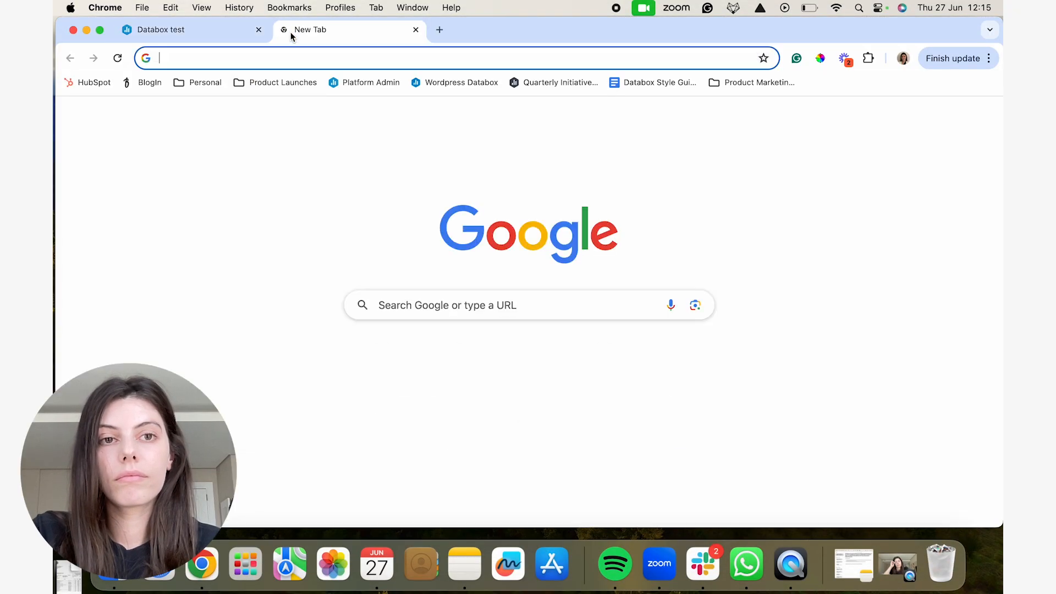
pyautogui.write('app.databox.com/datawall/94be7163747b5ccb532ebbe4816a14441a331ac642eabde?itemId=97009')
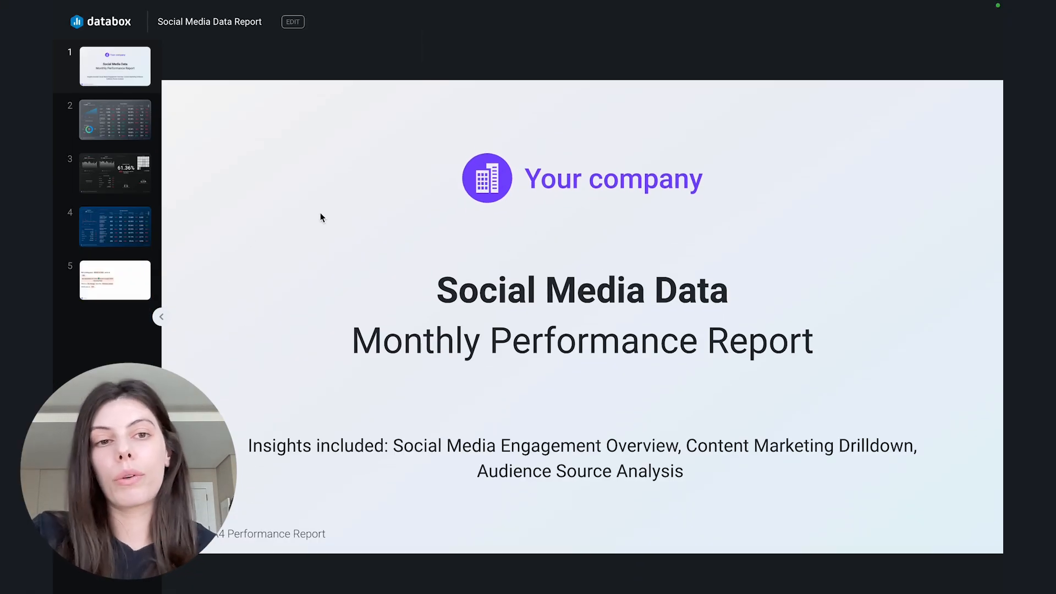
pyautogui.moveTo(101, 123)
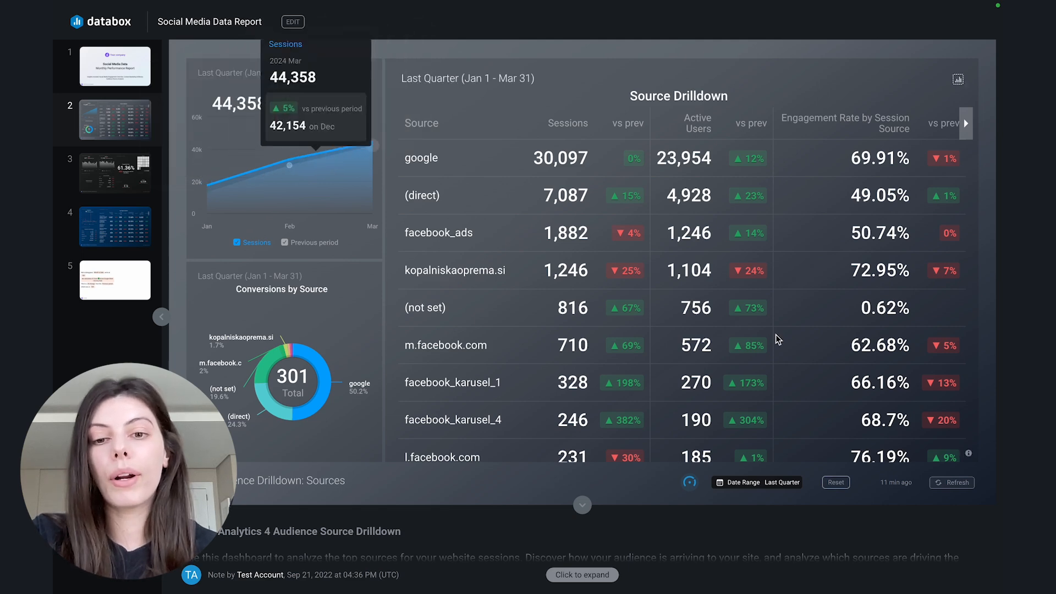
pyautogui.moveTo(740, 494)
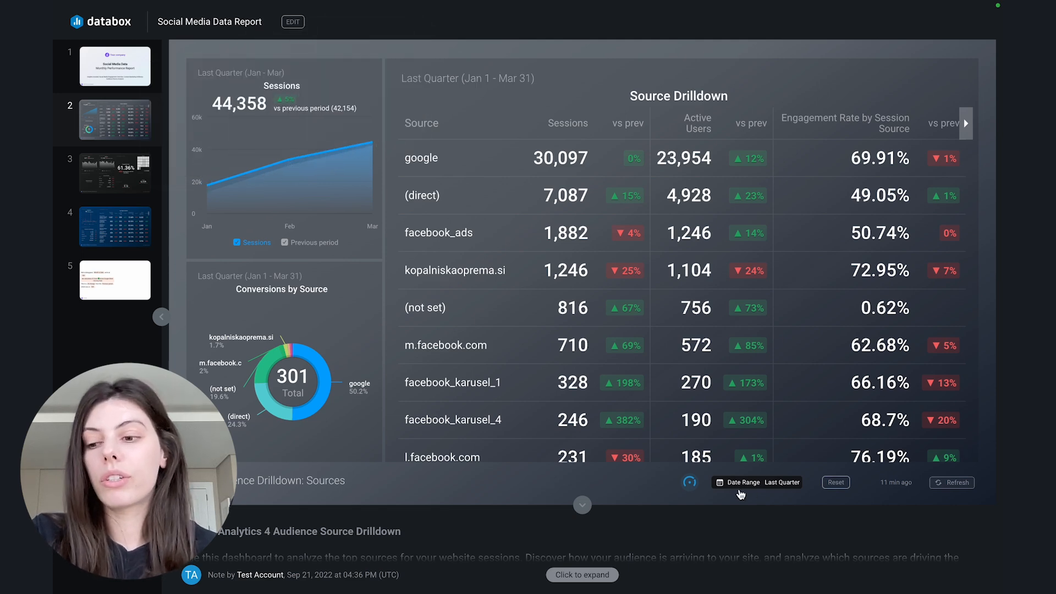
# Expand and collapse the note under the Source Drilldown dashboard slide
pyautogui.click(582, 574)
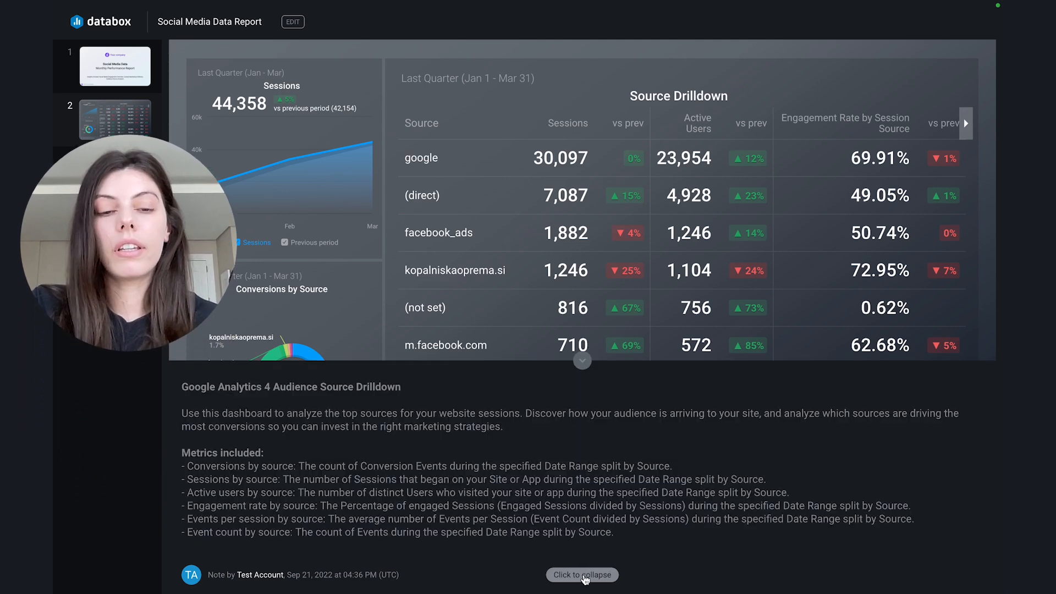
pyautogui.moveTo(583, 362)
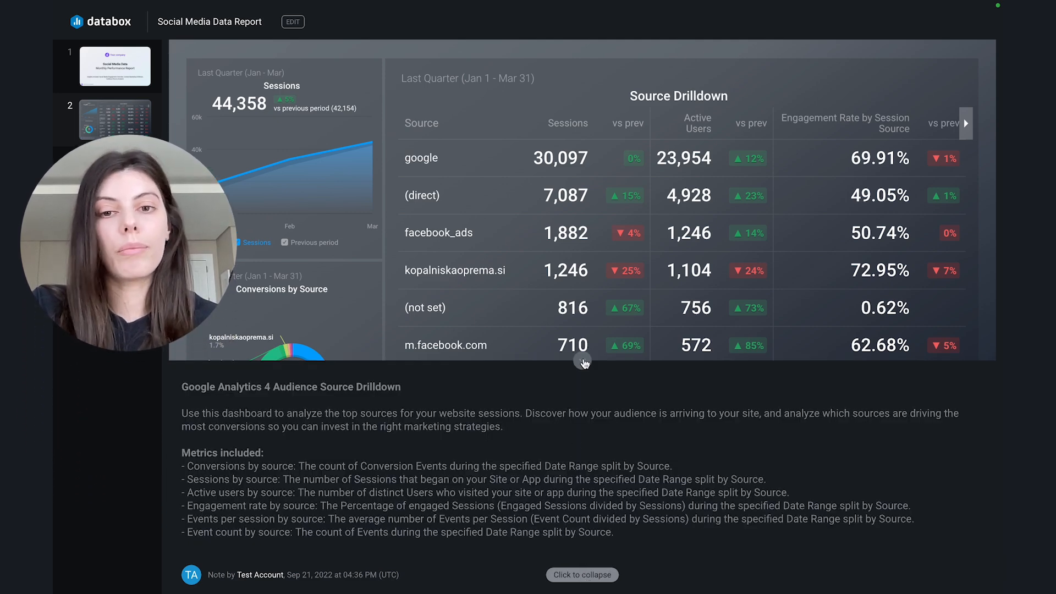
pyautogui.click(581, 574)
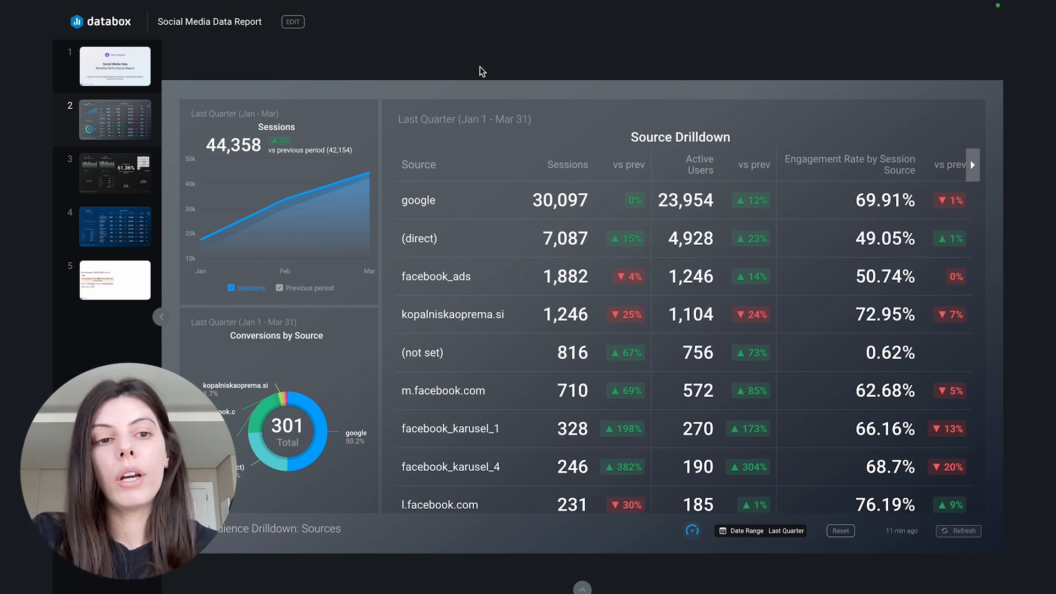
pyautogui.moveTo(363, 108)
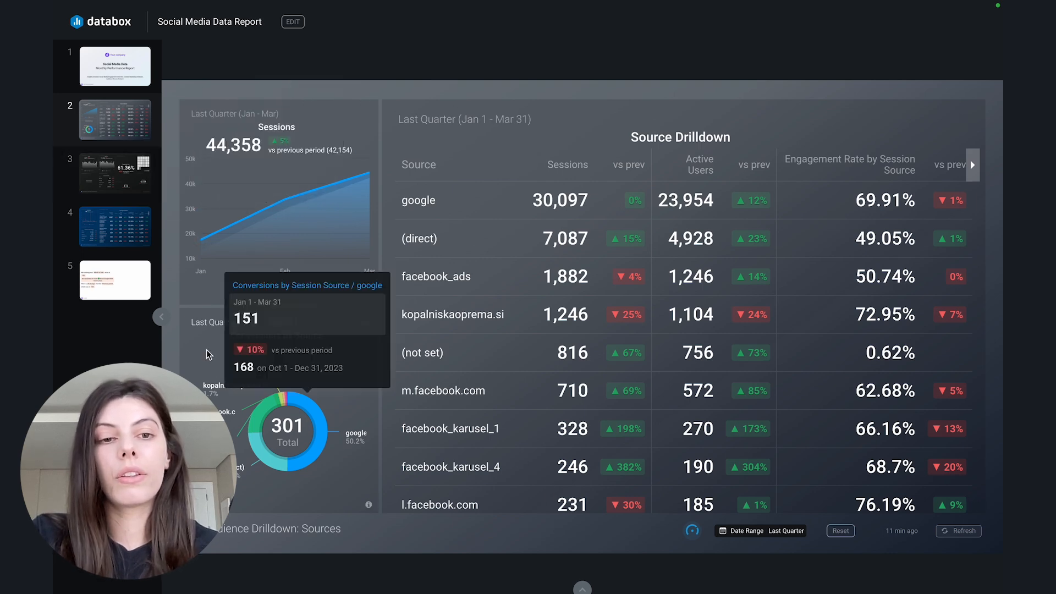
pyautogui.moveTo(162, 322)
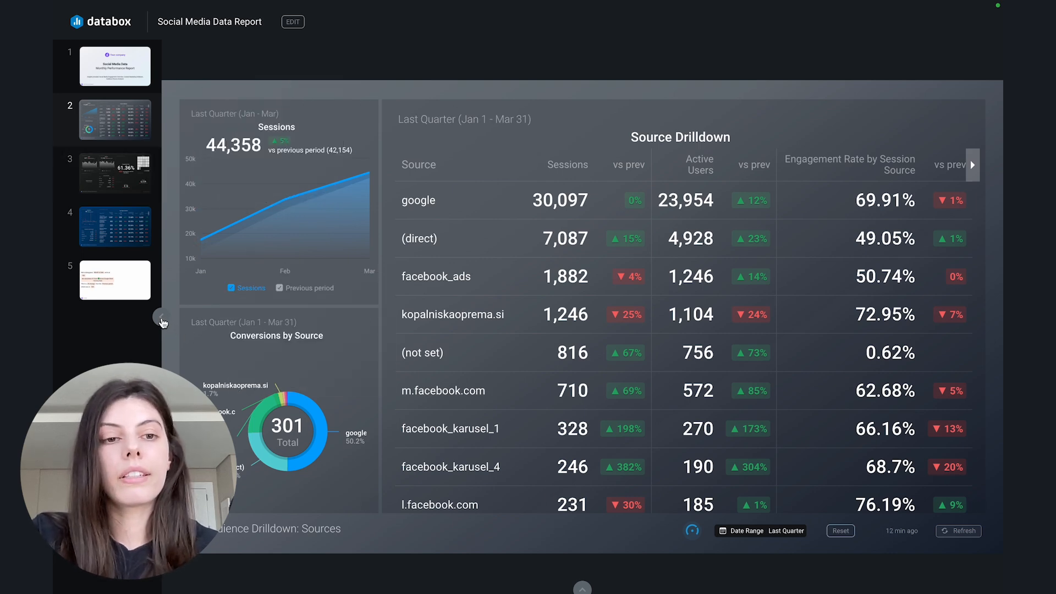
# Show slide 3 full-width with thumbnails hidden and scroll through its engagement note
pyautogui.click(161, 321)
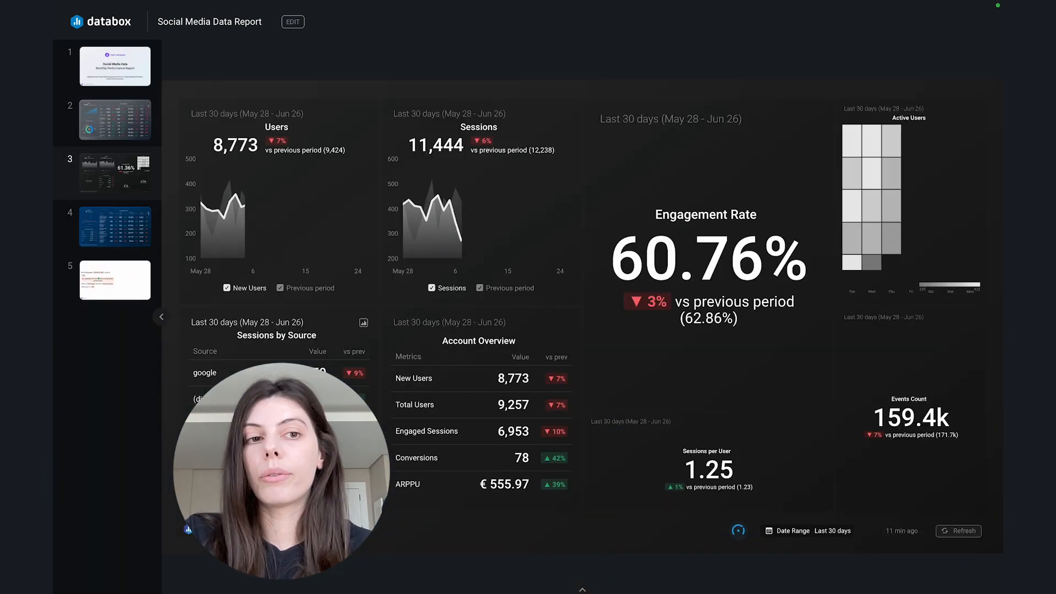
pyautogui.click(160, 317)
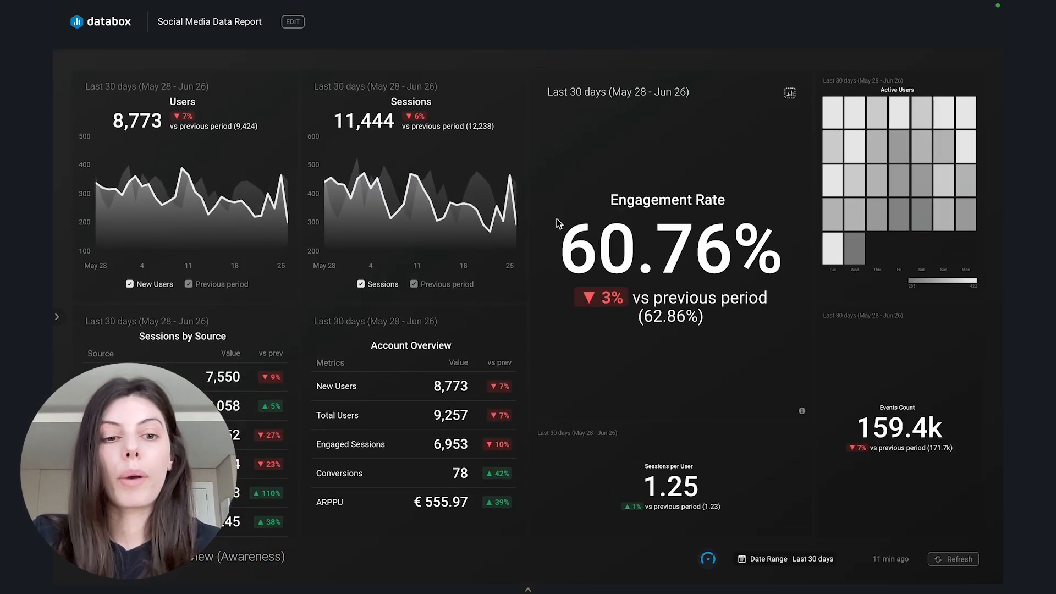
pyautogui.scroll(-3)
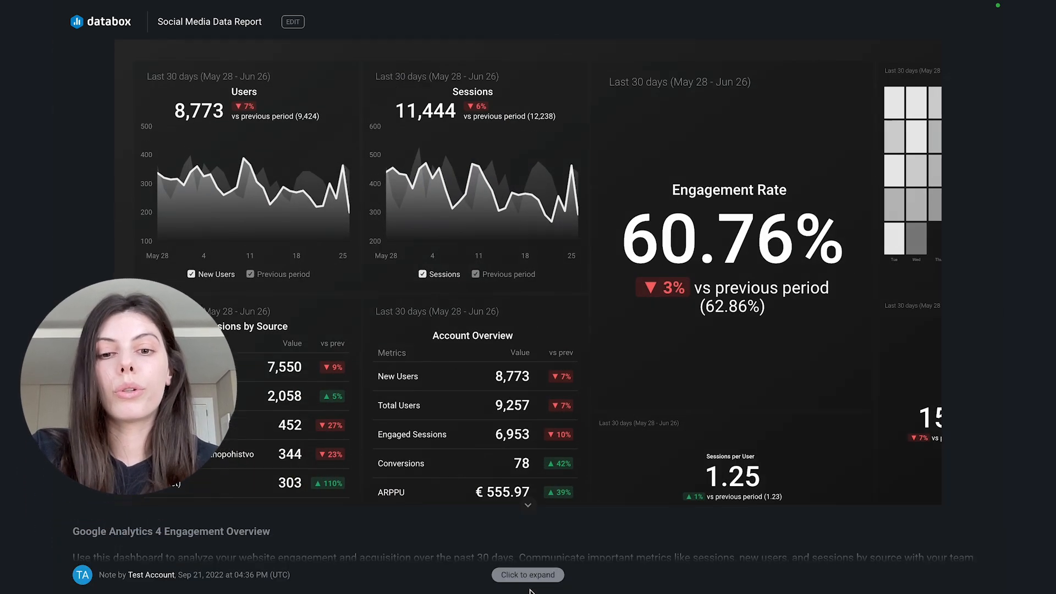
pyautogui.scroll(-3)
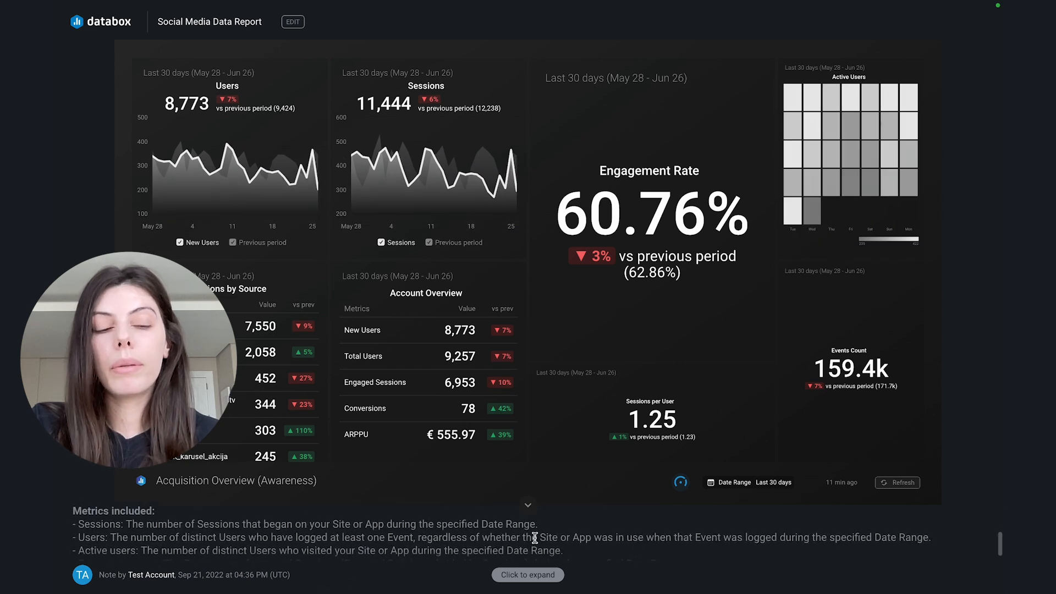
pyautogui.scroll(-3)
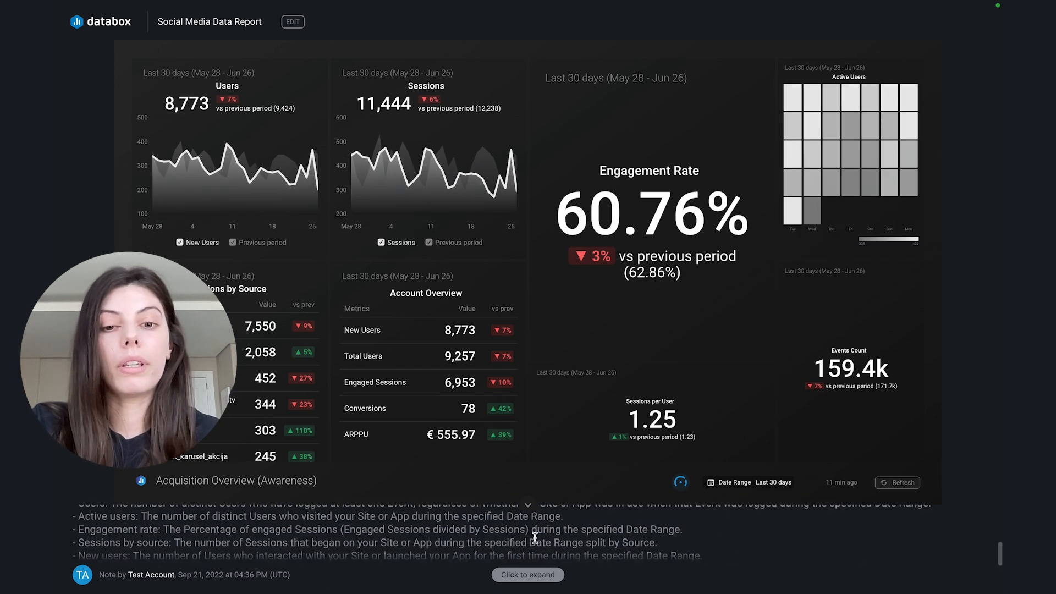